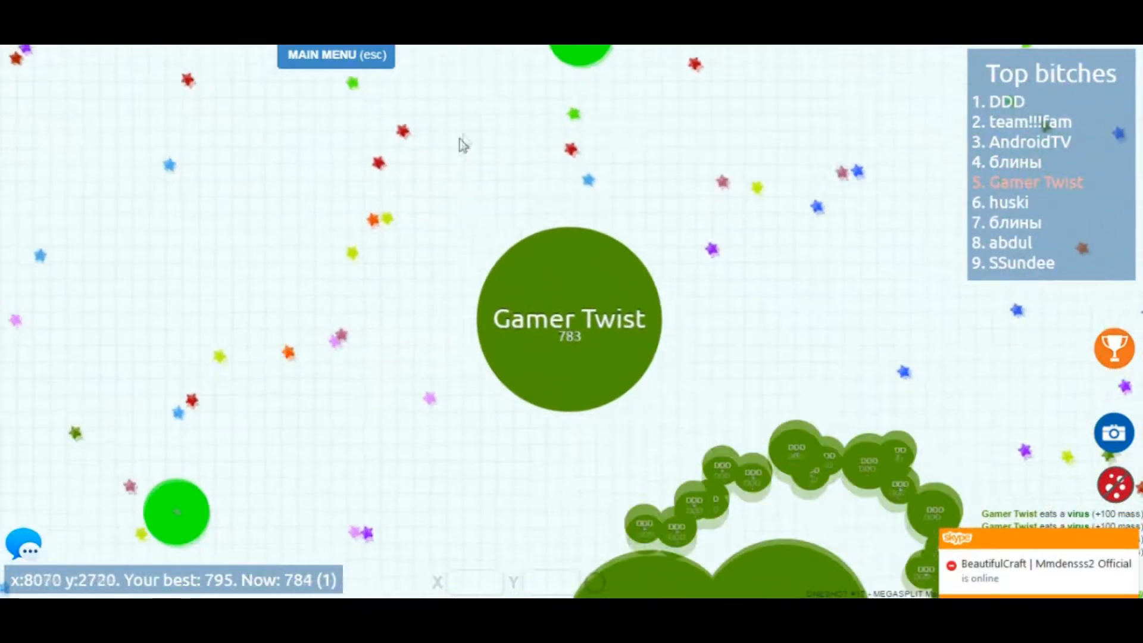
- Split the Gamer Twist cell with Space while eating viruses, reaching about 1,850 mass
key(space)
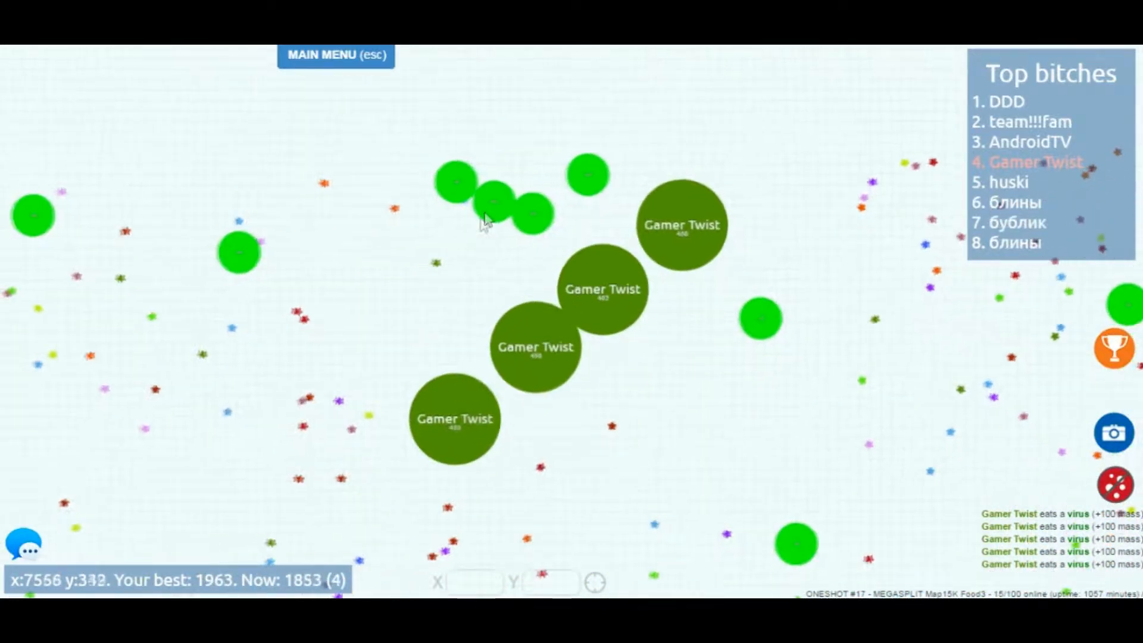
- Split again and eat rival players, reaching about 19,200 mass and first place
key(space)
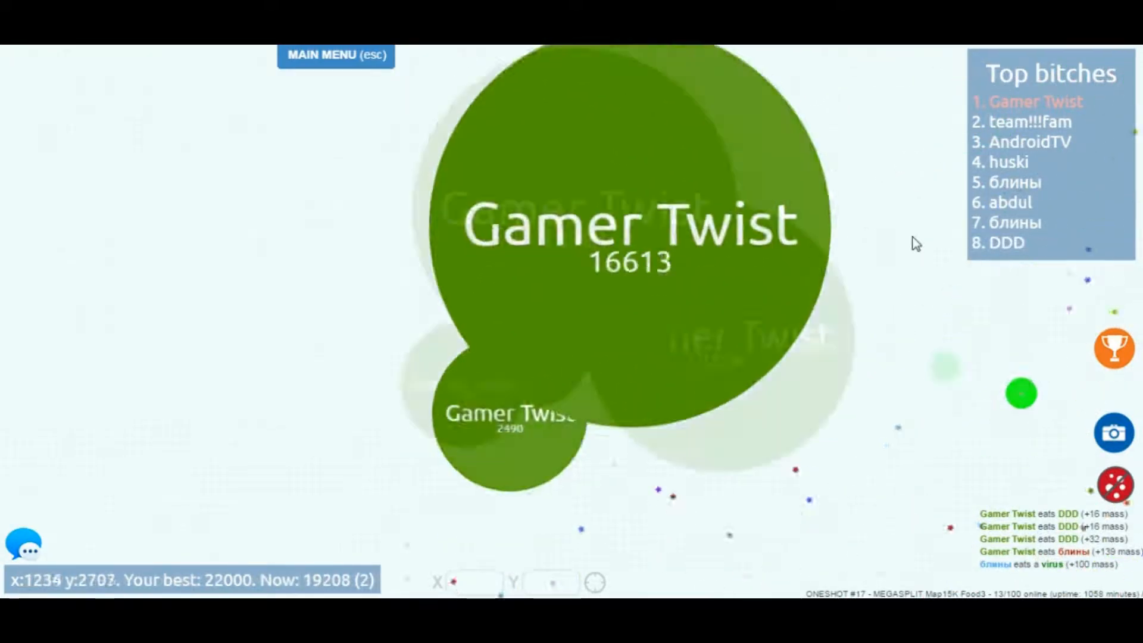
- Get eaten by блины down to about 620 mass, then split into small cells
key(space)
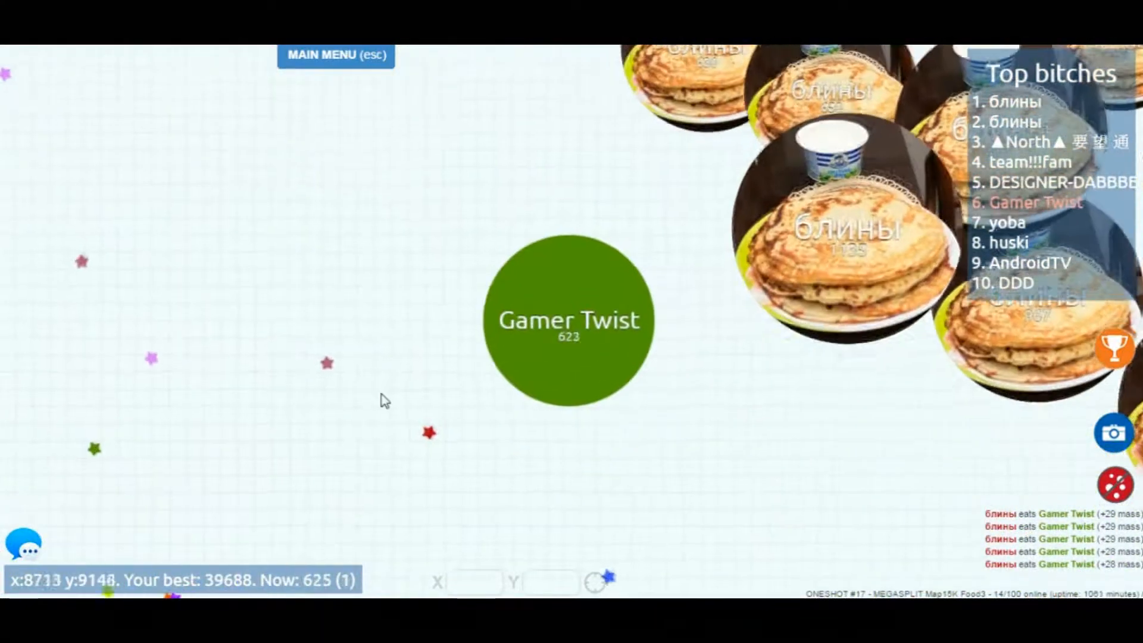
key(space)
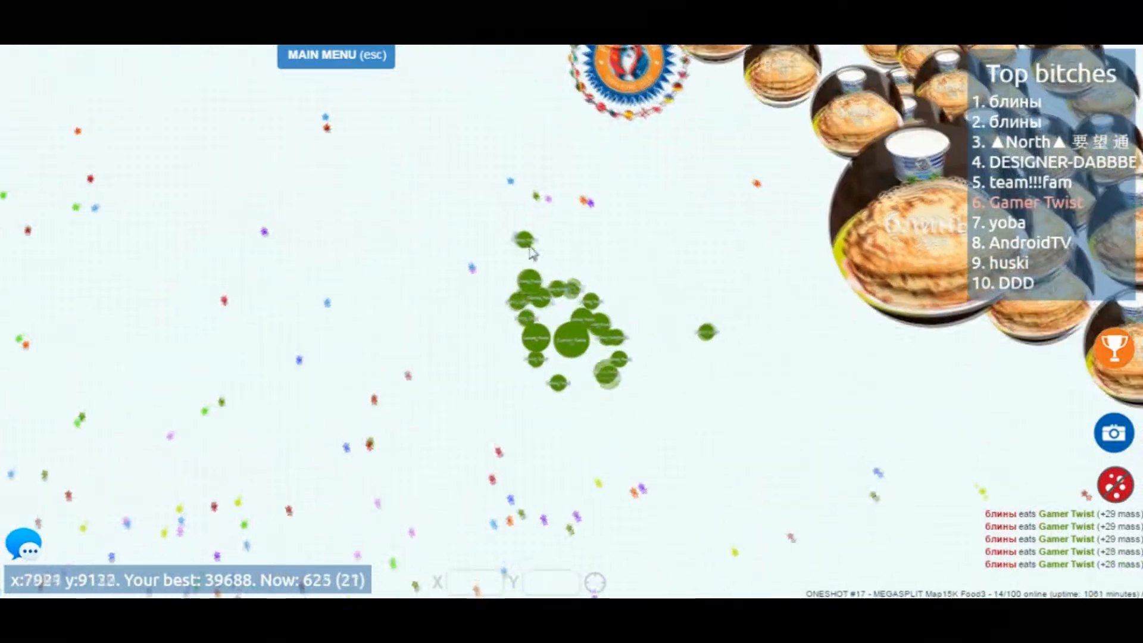